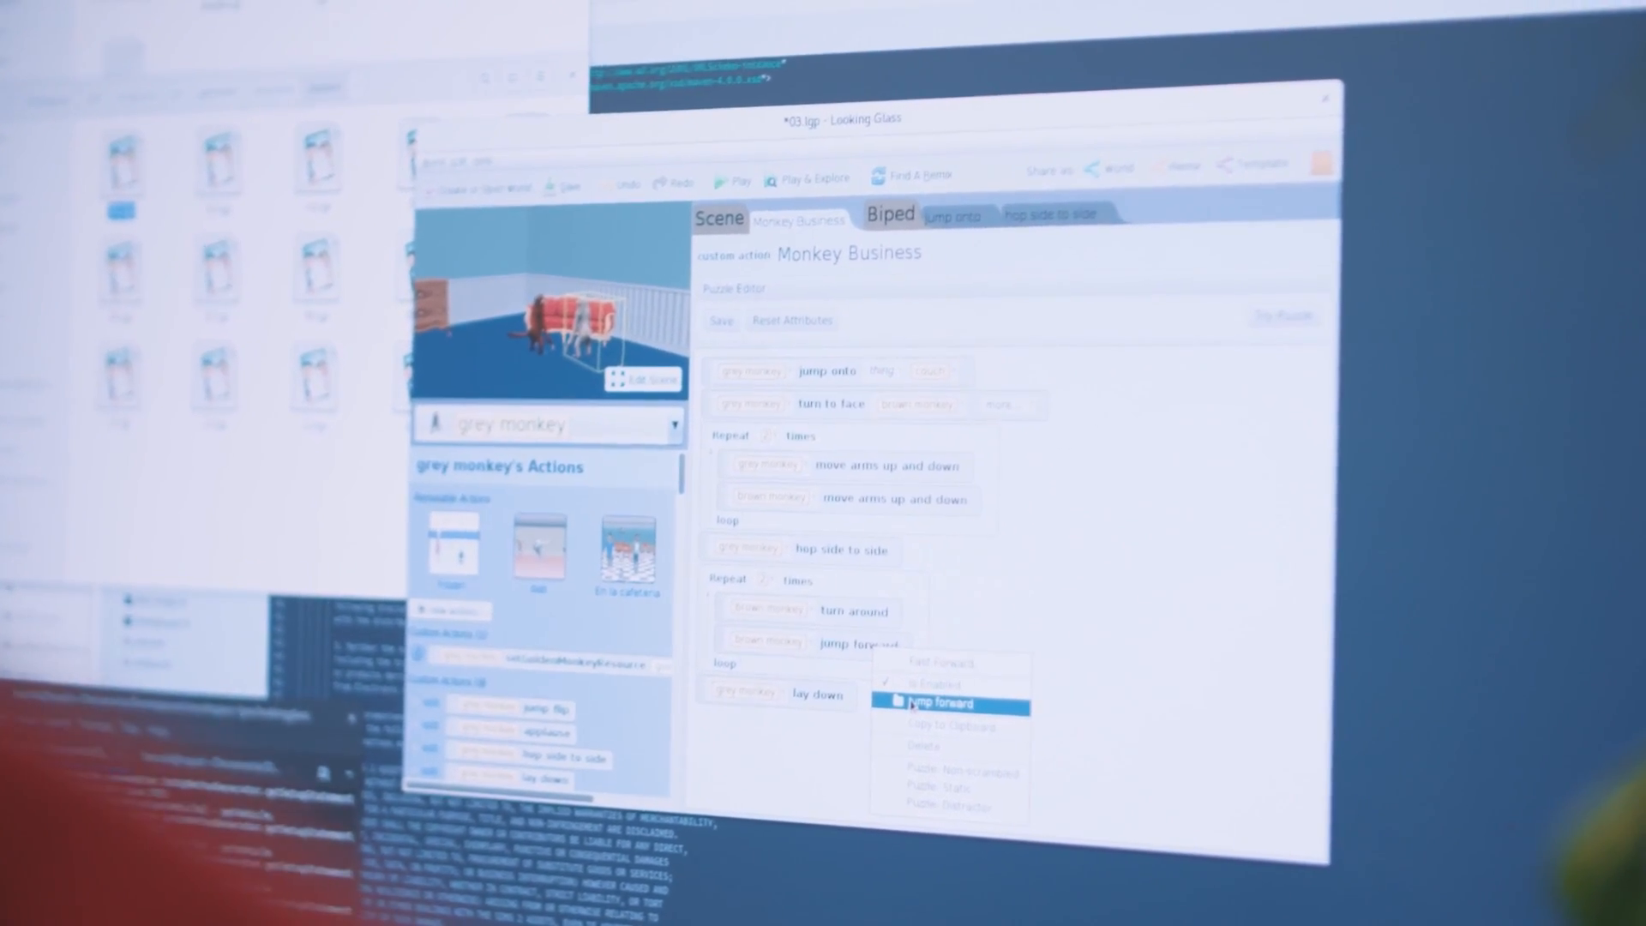
Step: Open the jump forward action's code and play the world to watch the two monkeys animate
{"action": "left_click", "coordinate": [946, 703]}
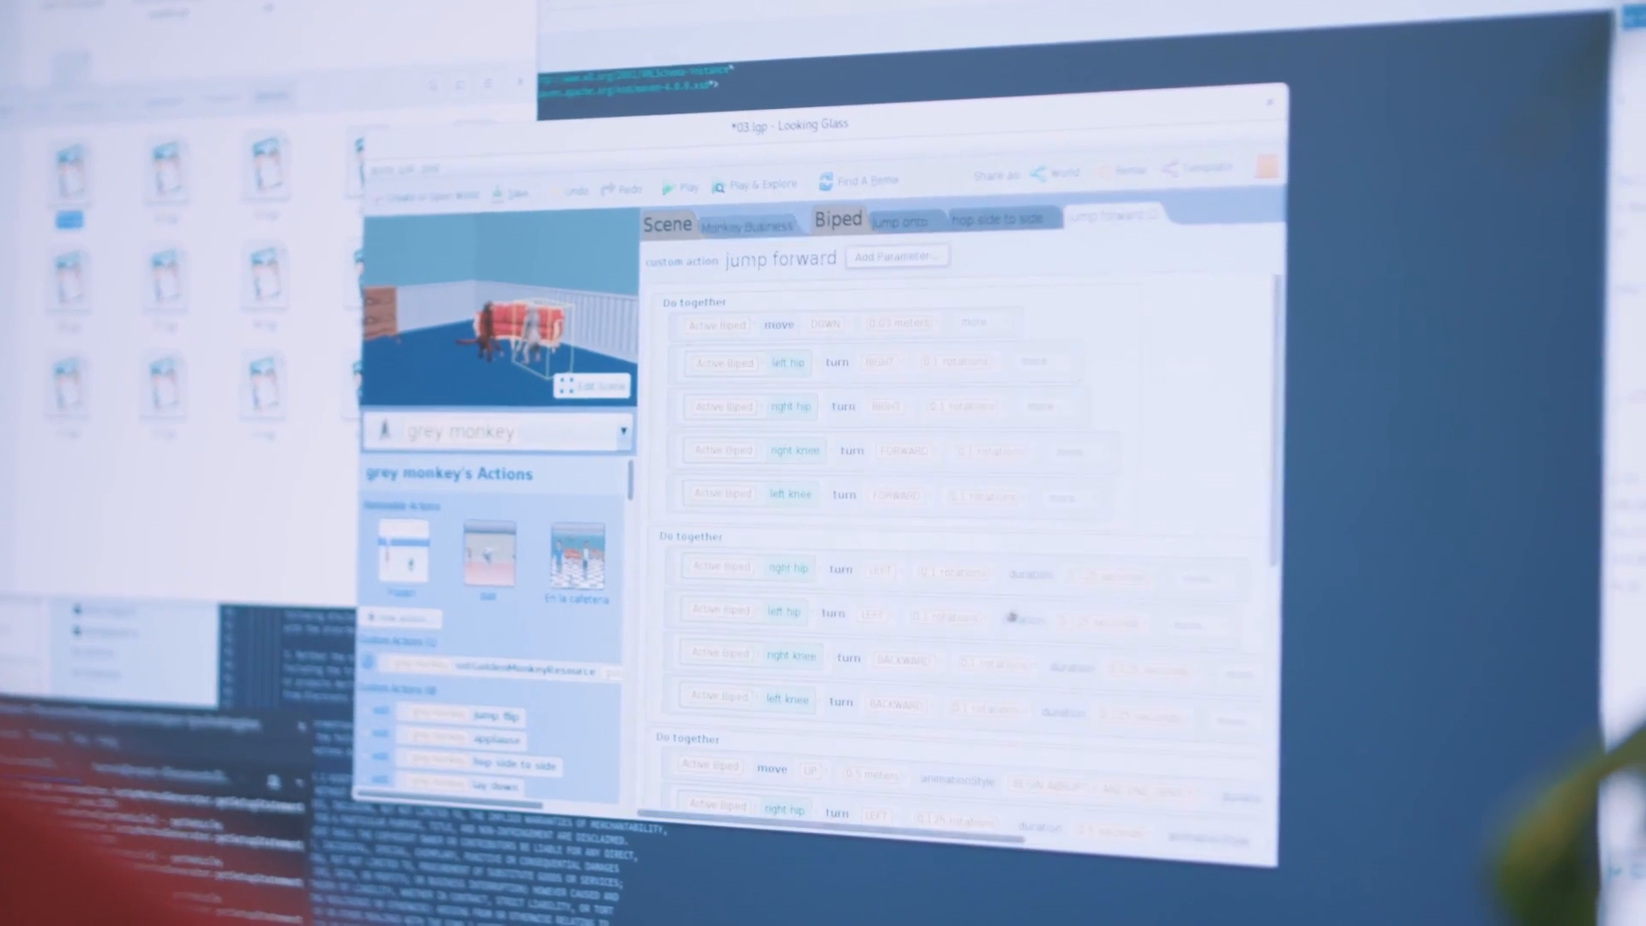
{"action": "left_click", "coordinate": [680, 187]}
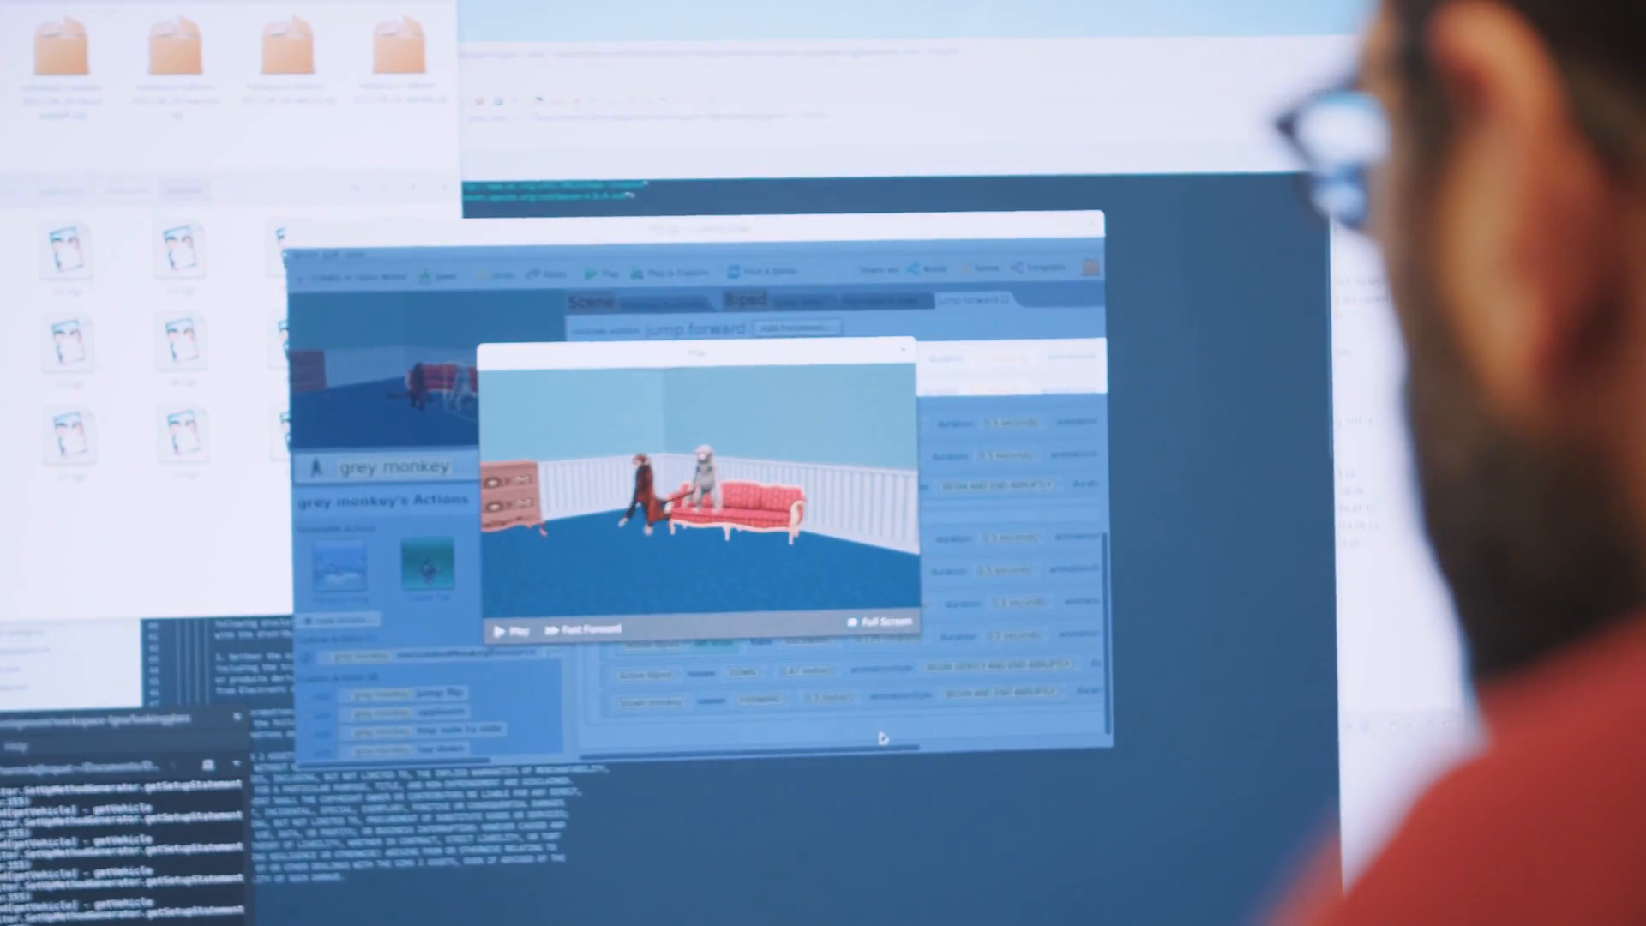